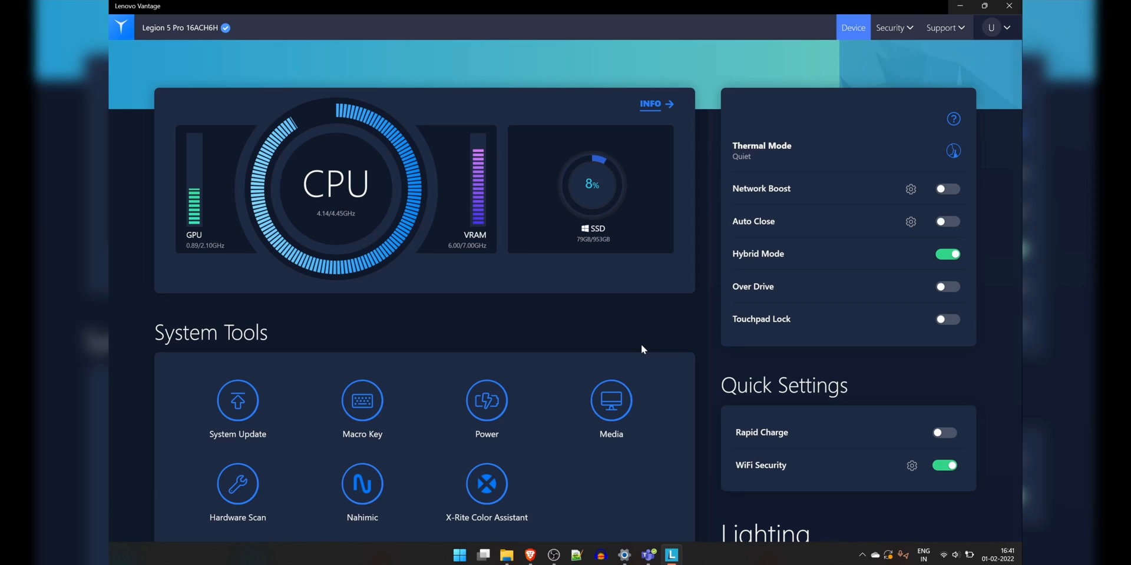
Step: Scroll through the Lenovo Vantage device dashboard before searching for Resource Monitor
scroll(down, 3)
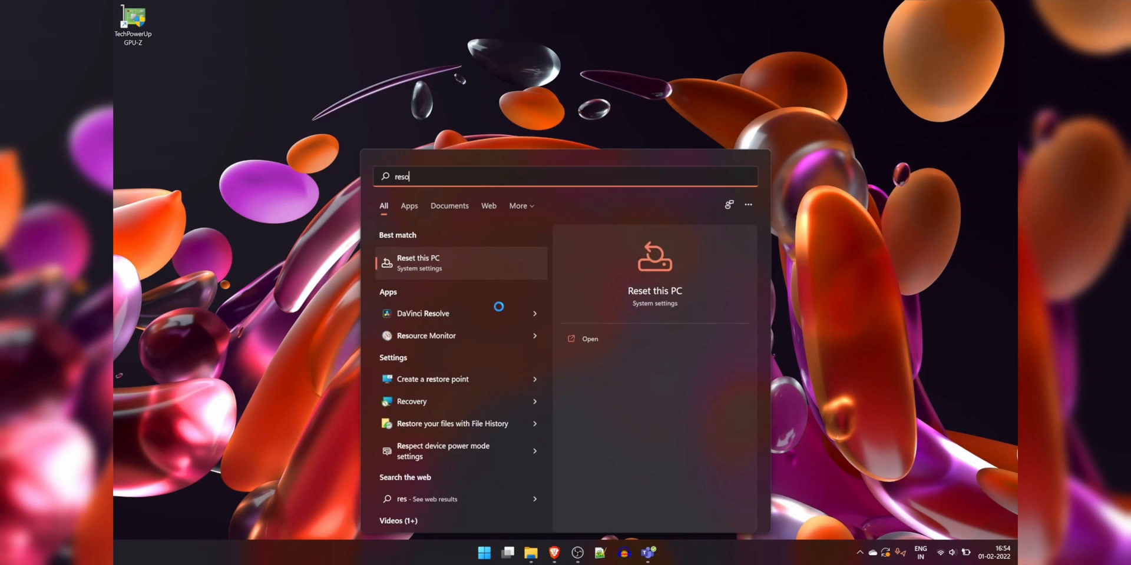
Step: Launch Resource Monitor maximized, review the per-core CPU graphs and show perfmon.exe's process actions
click(426, 336)
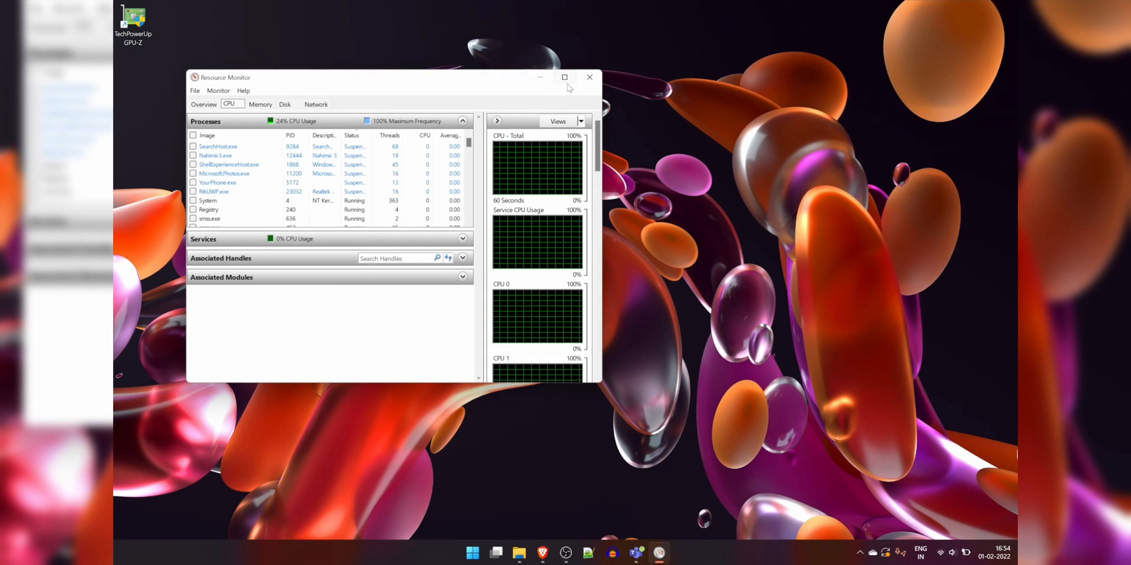
click(565, 77)
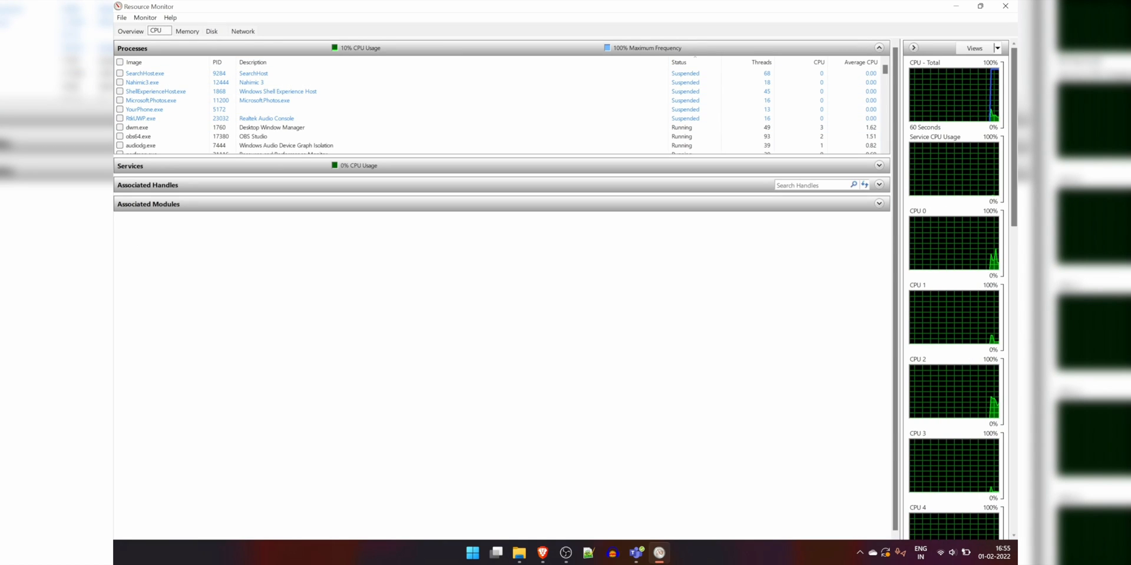
scroll(down, 3)
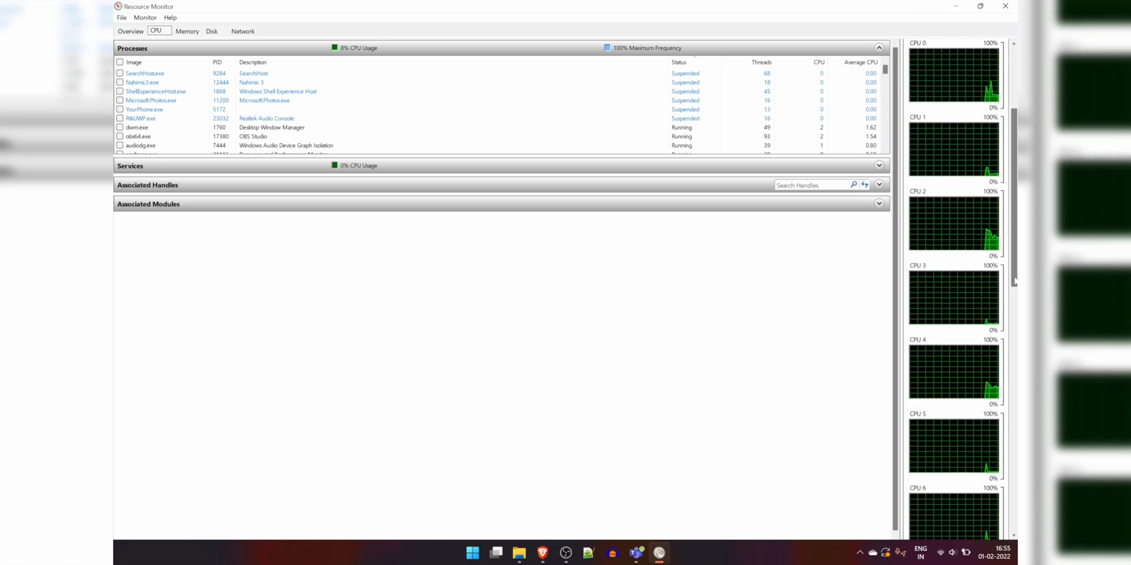
scroll(down, 3)
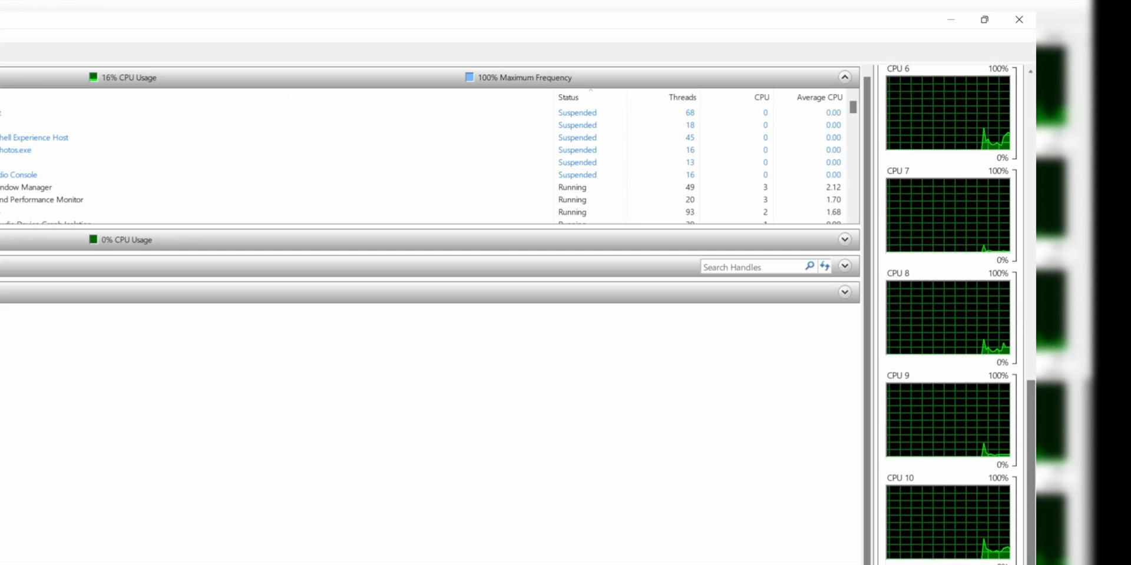
scroll(down, 3)
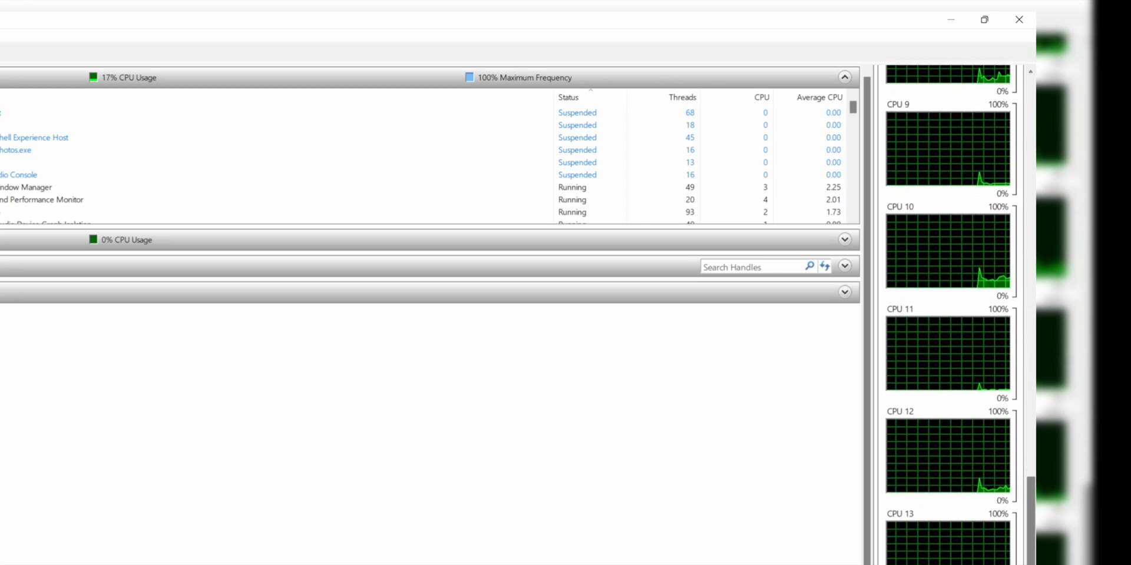
scroll(down, 3)
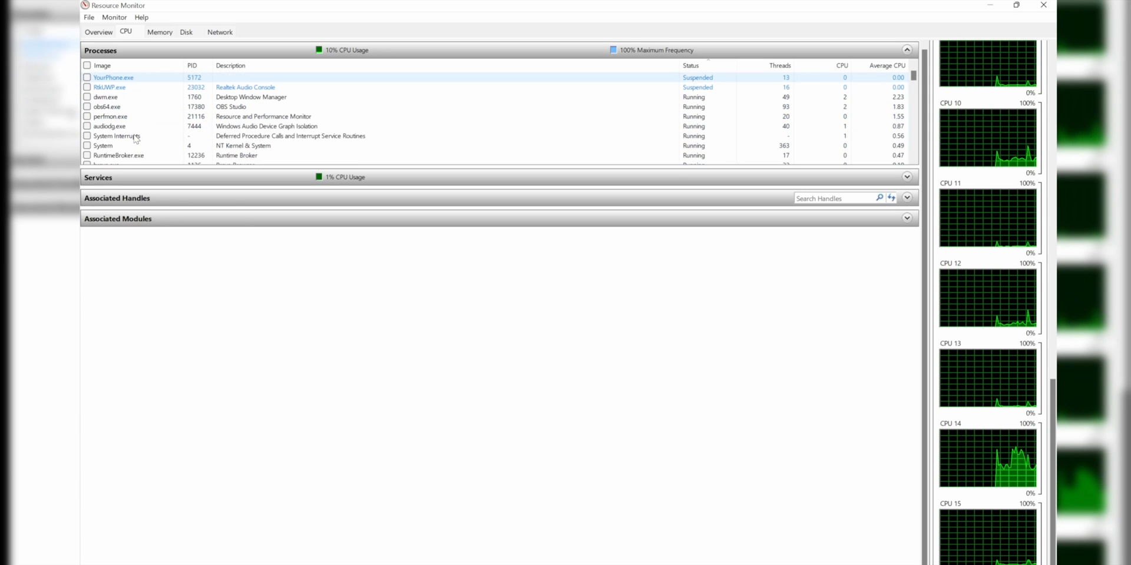
right_click(109, 116)
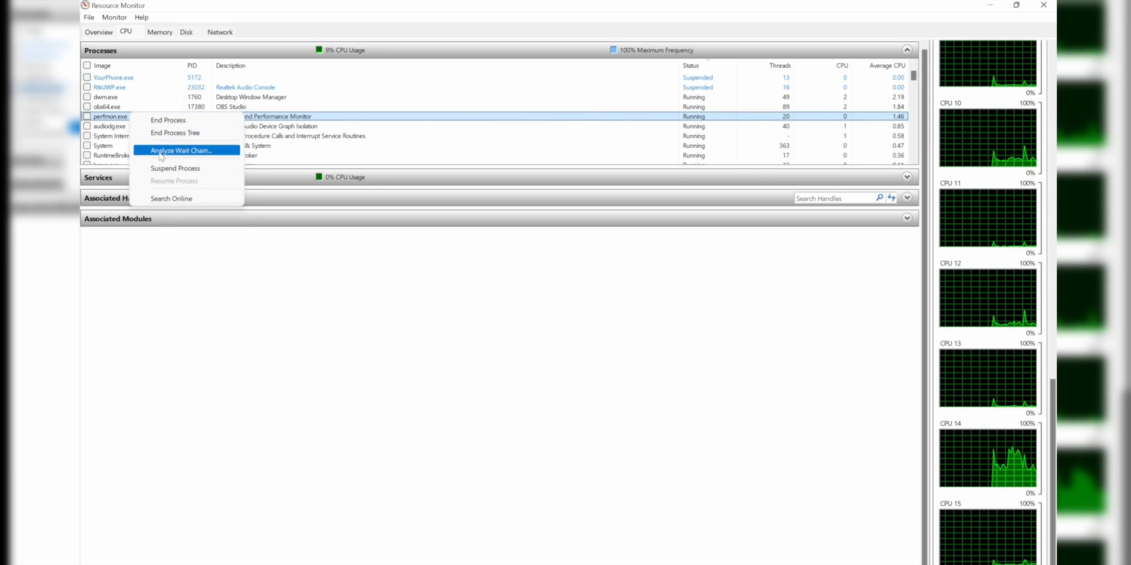
Step: Switch Resource Monitor to the Memory view with its in-use, standby and free breakdown
click(159, 32)
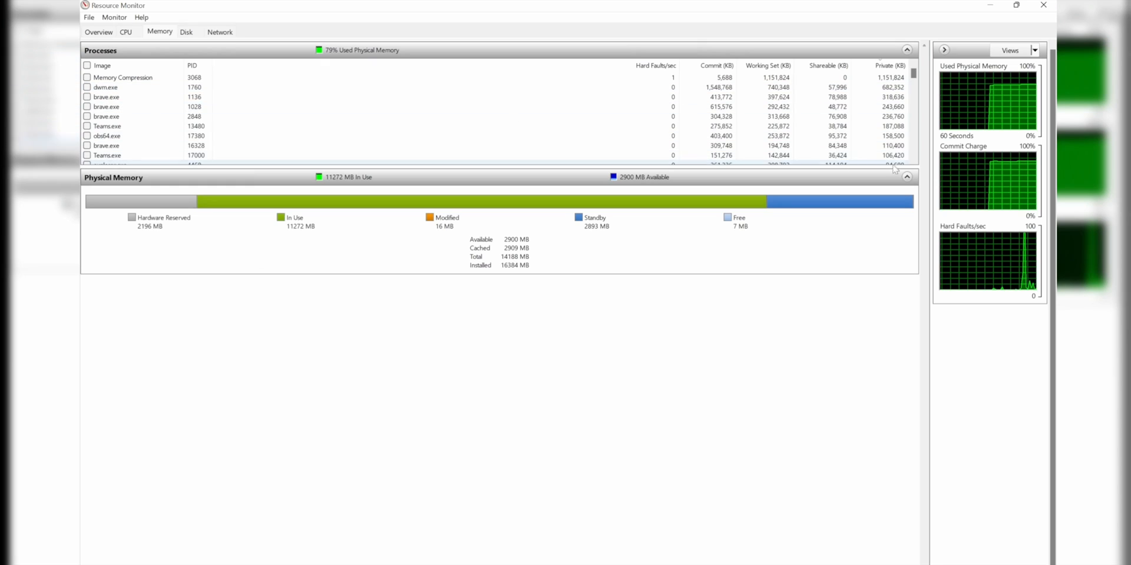
mouse_move(979, 230)
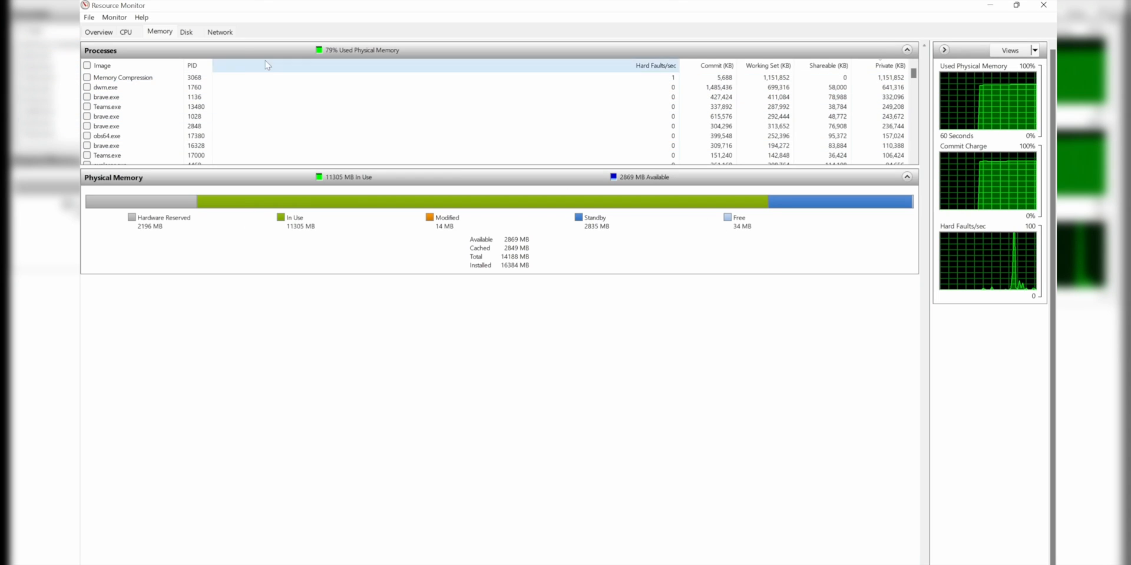
click(185, 32)
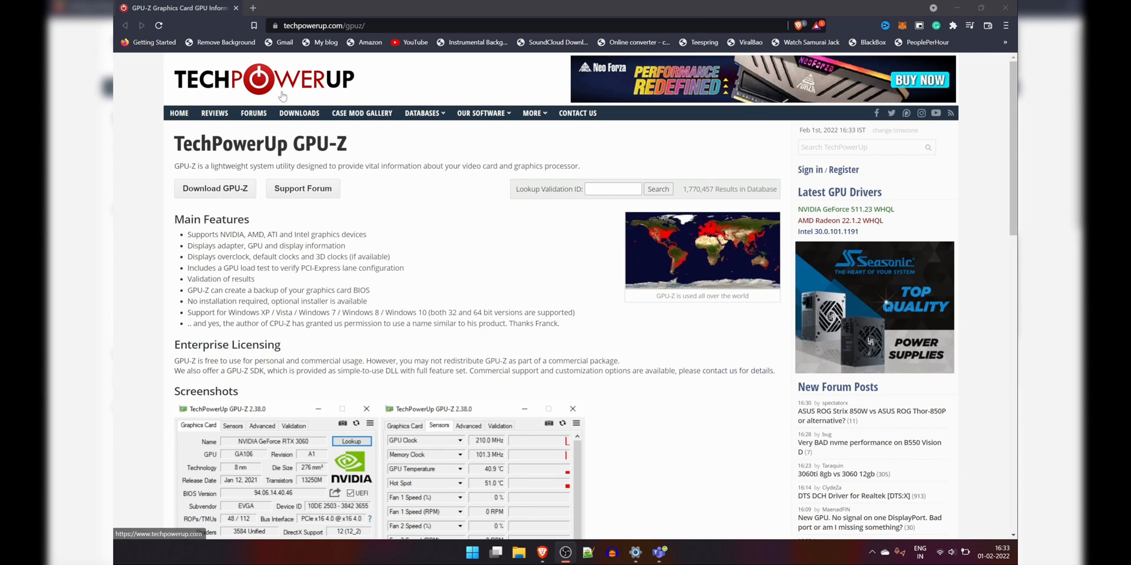
mouse_move(367, 265)
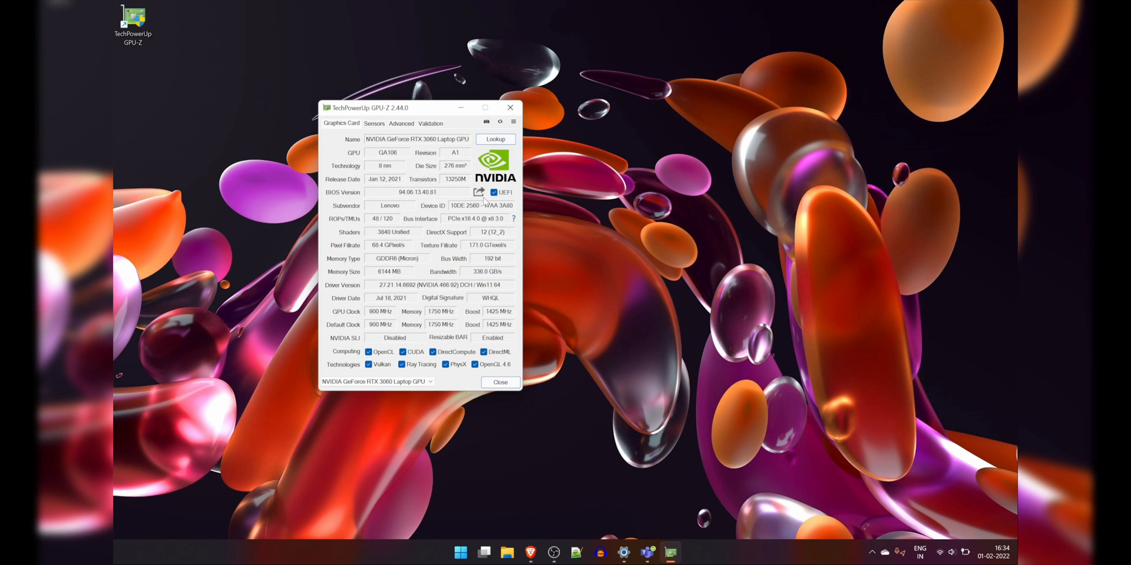
Step: Show the RTX 3060 Laptop GPU's live temperature, load and power readings on GPU-Z's Sensors view
click(374, 122)
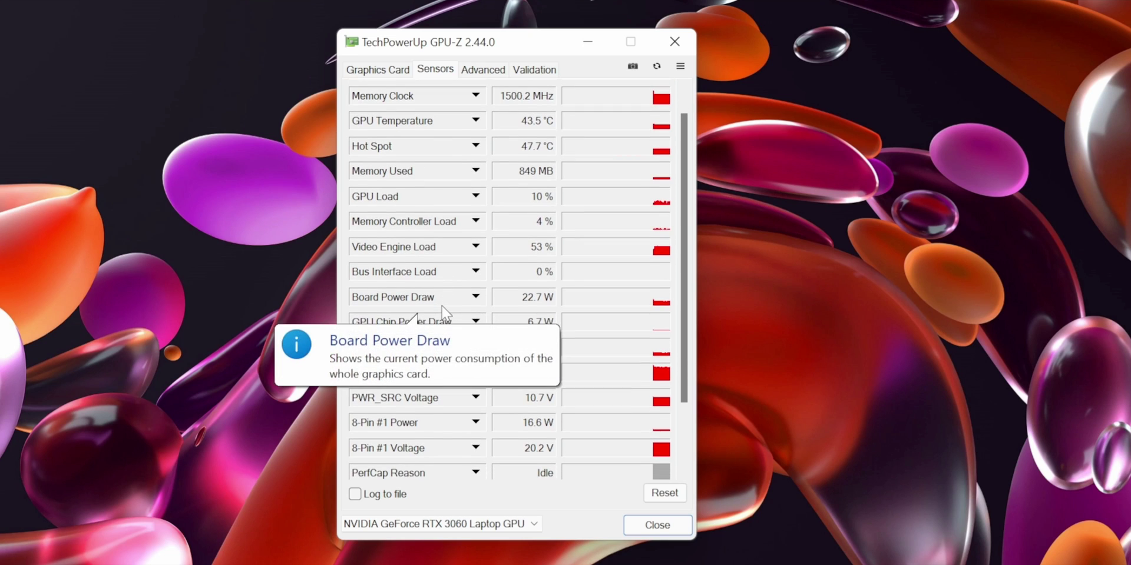
scroll(down, 3)
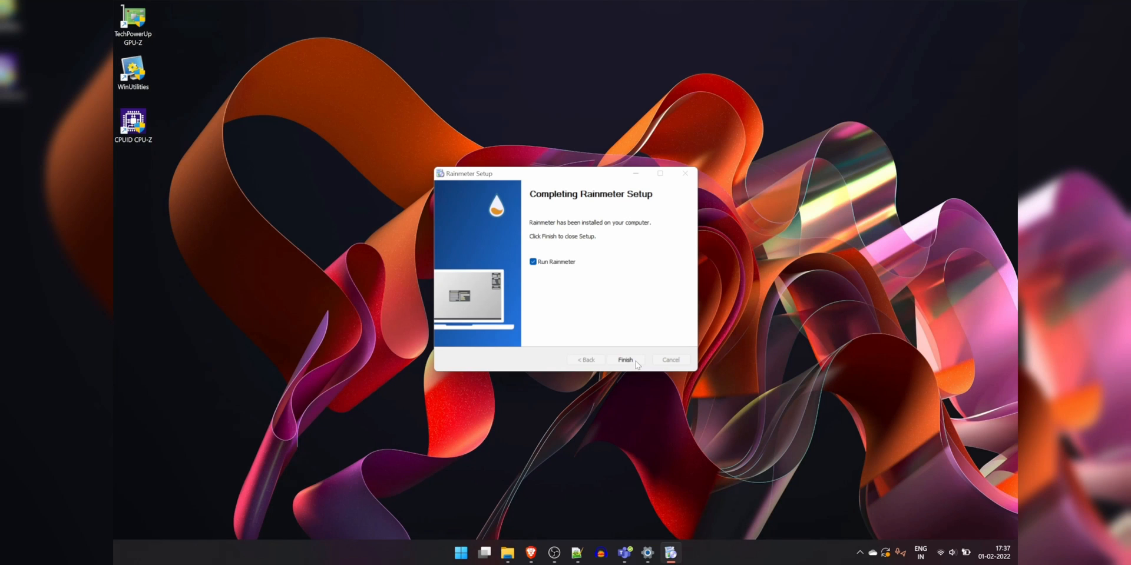
Step: Finish Rainmeter setup, unload the Welcome skin and restack the System widget above Disks
click(625, 361)
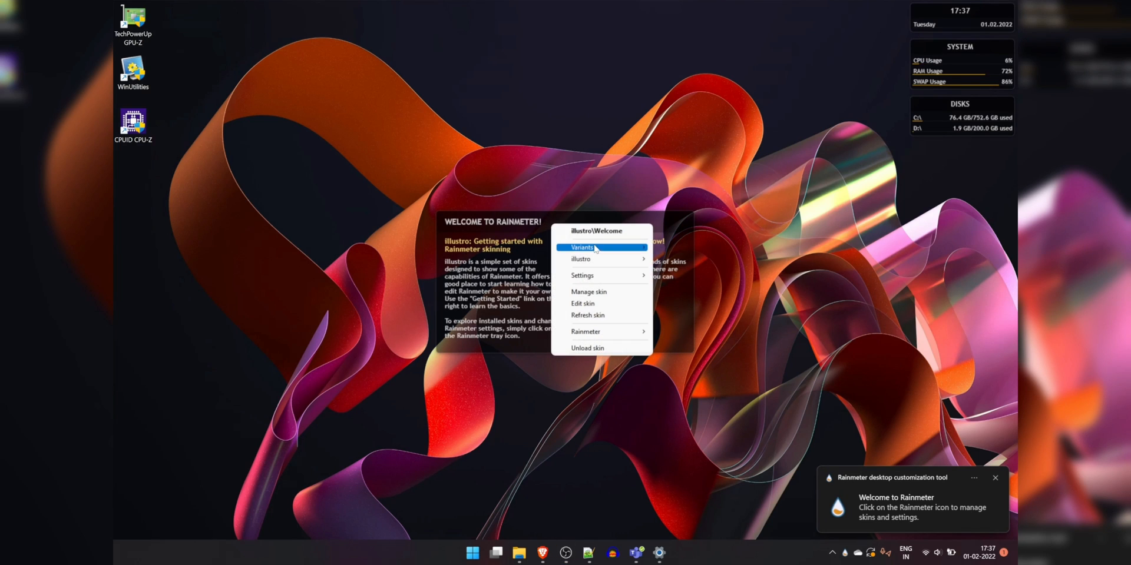
click(587, 347)
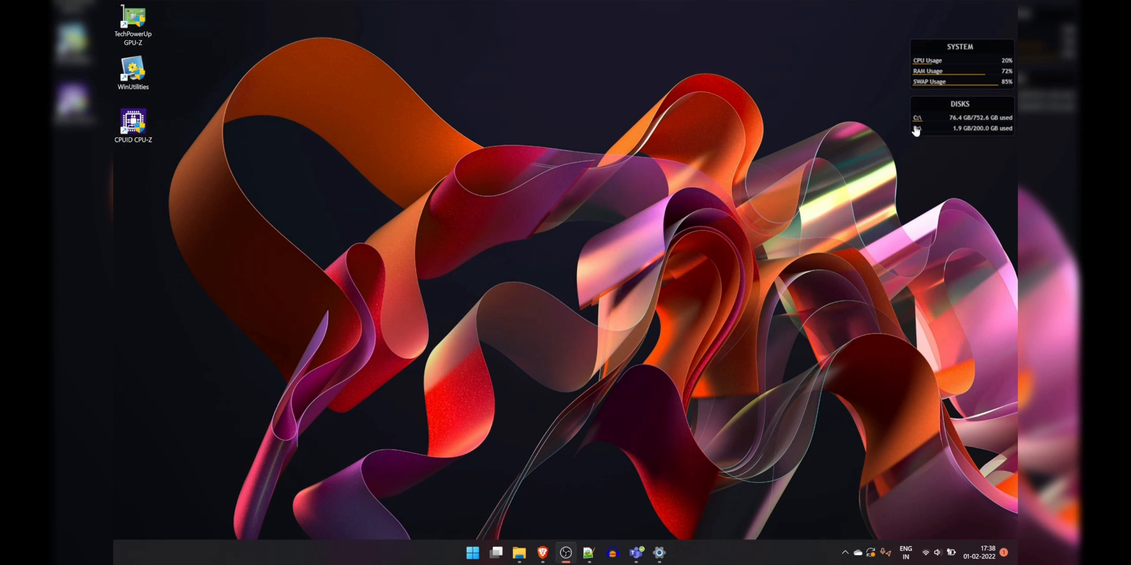
drag(959, 65, 564, 362)
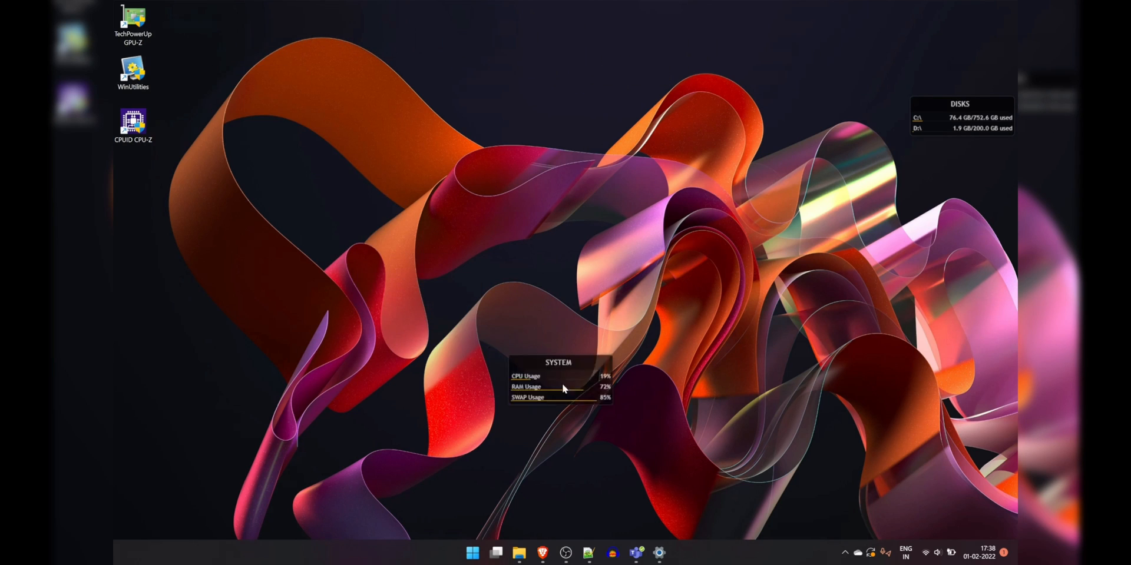
drag(558, 381, 960, 28)
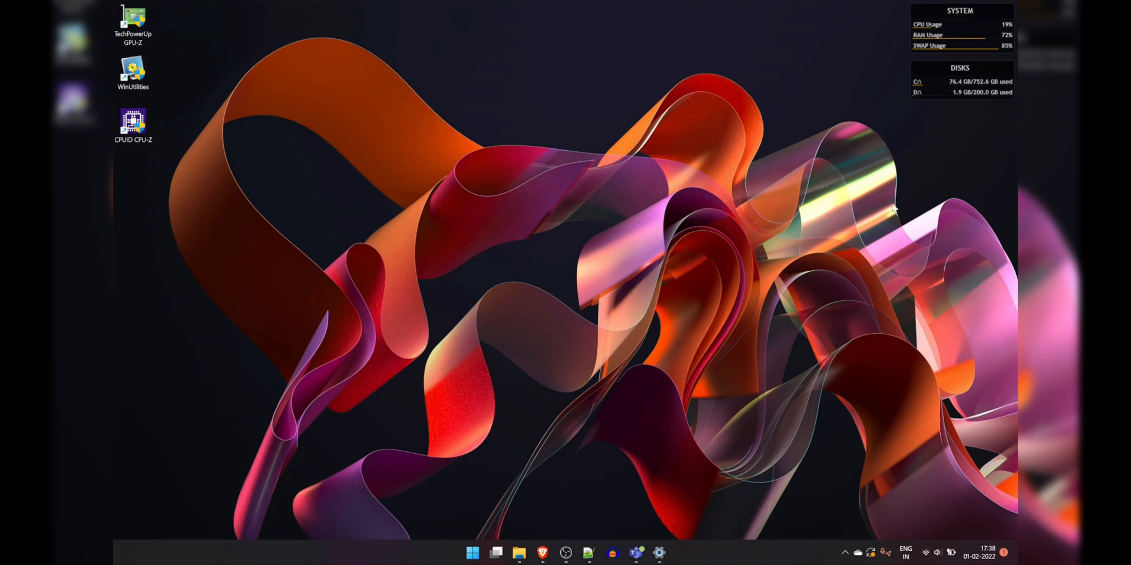
mouse_move(494, 237)
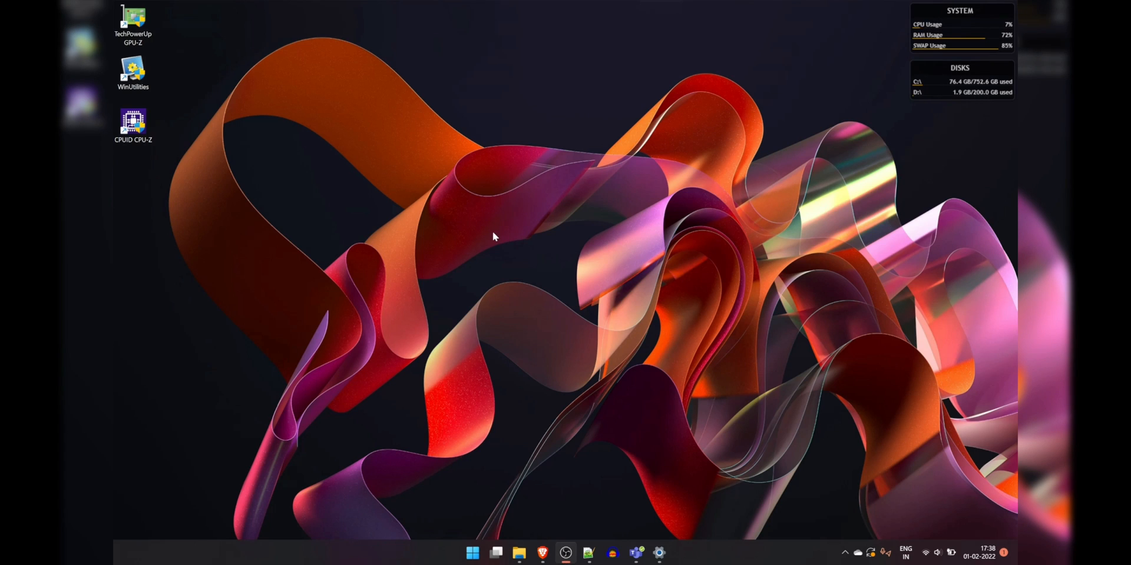
mouse_move(566, 352)
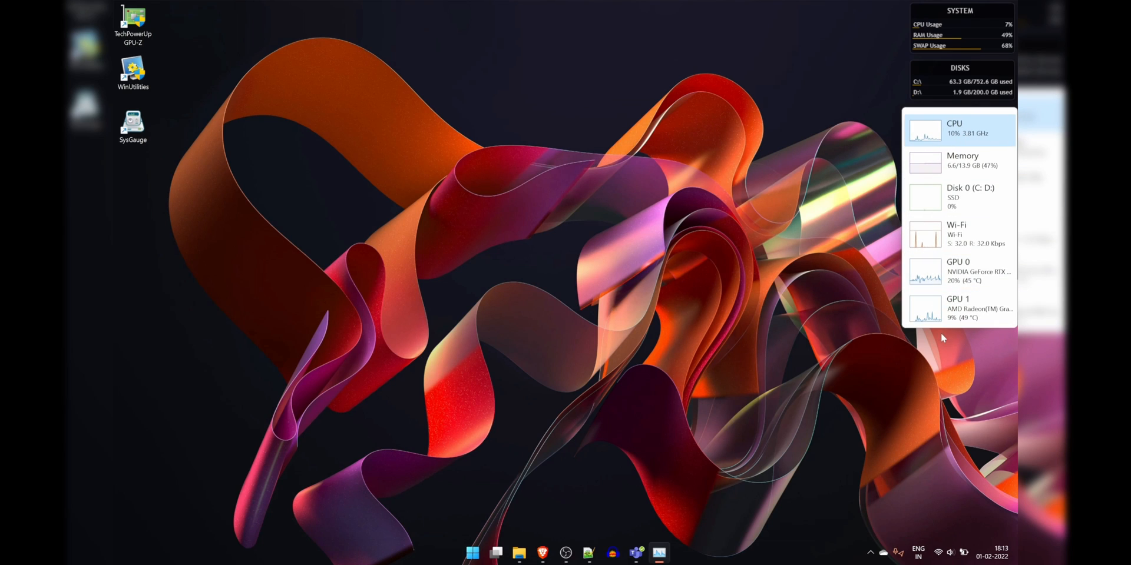
mouse_move(581, 289)
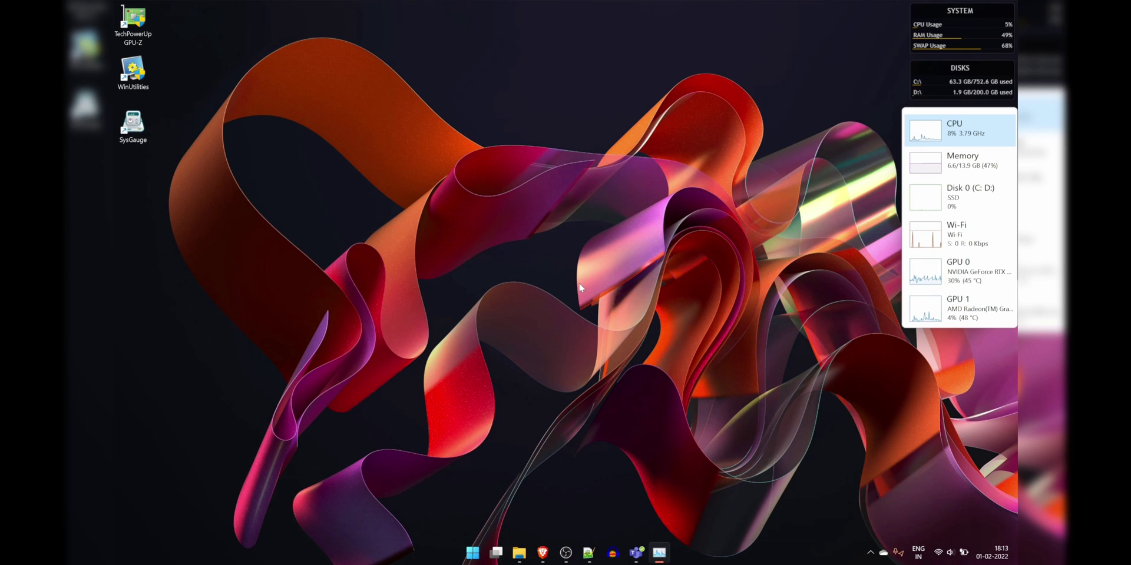
mouse_move(577, 306)
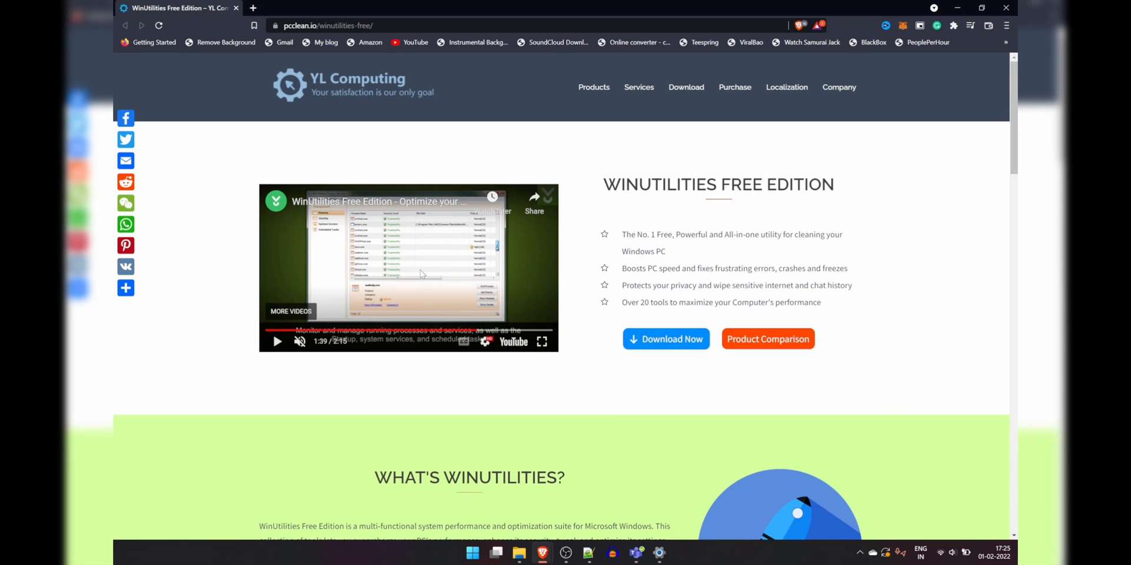
Step: Download WinUtilities Free Edition and reach its Upgrade to PRO comparison dialog
click(665, 340)
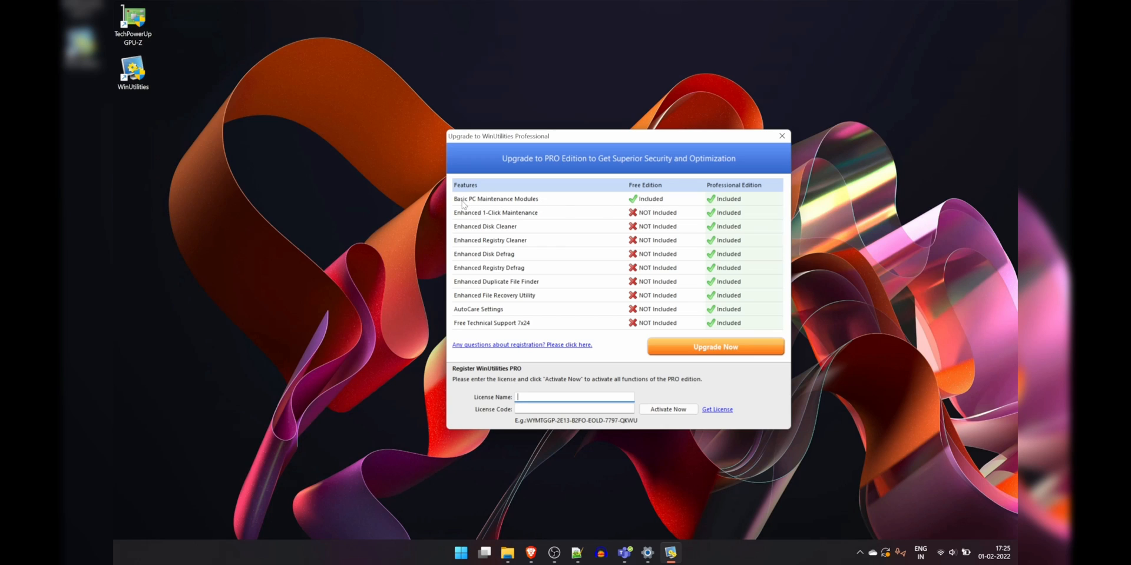
mouse_move(701, 420)
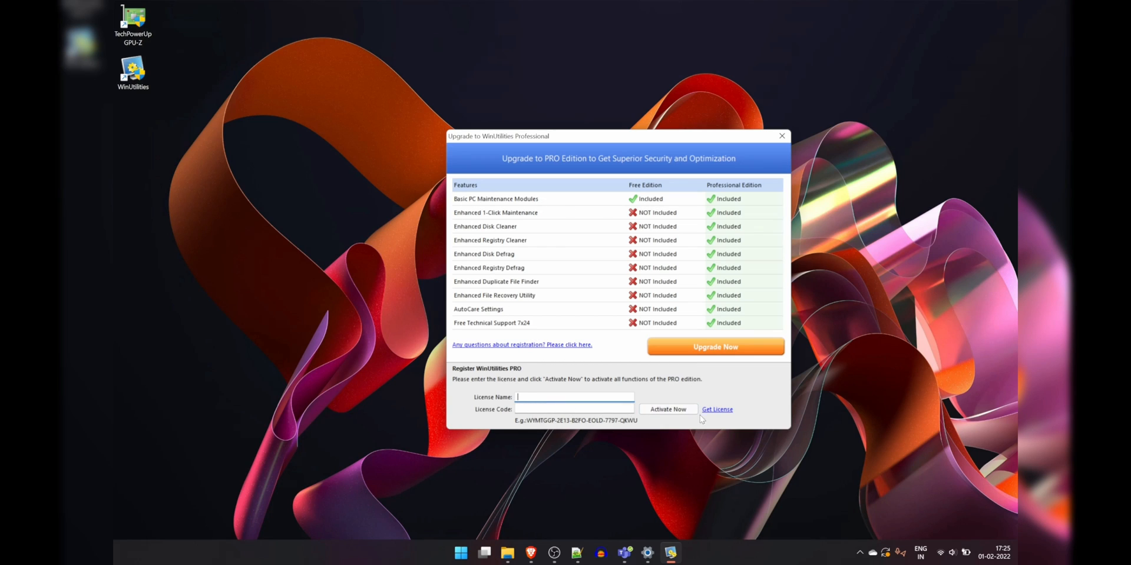
mouse_move(570, 158)
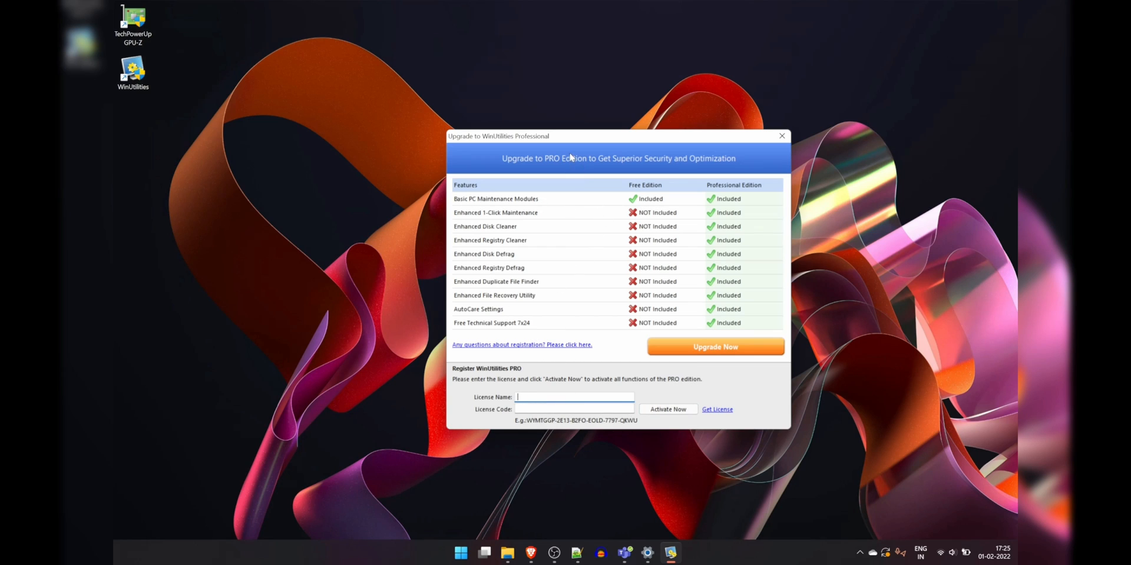
mouse_move(530, 339)
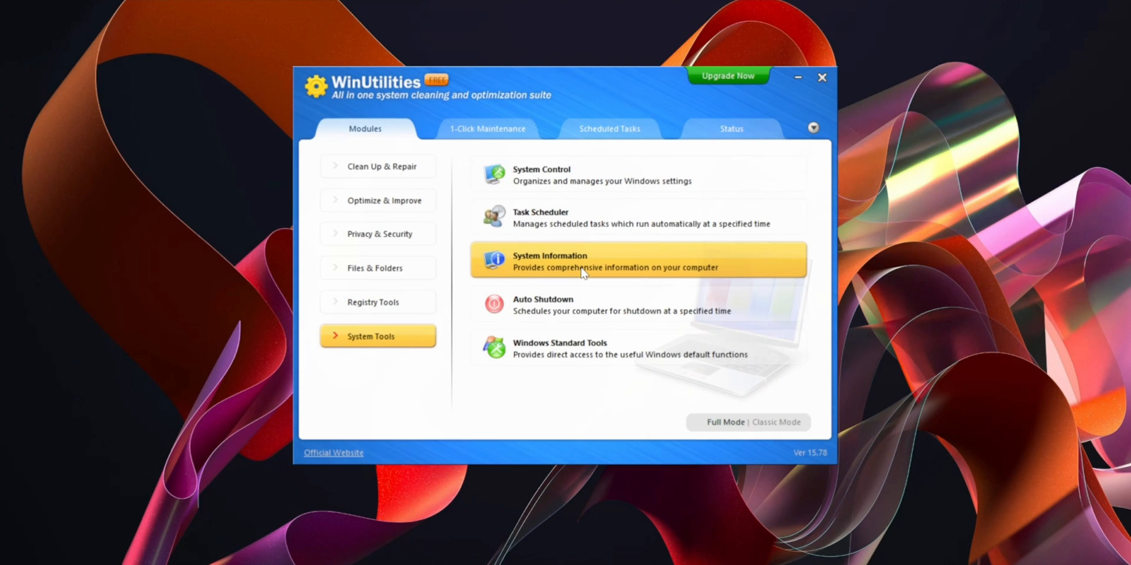
Step: Show System Information's Performance view and refresh the process, thread and handle counts
click(613, 261)
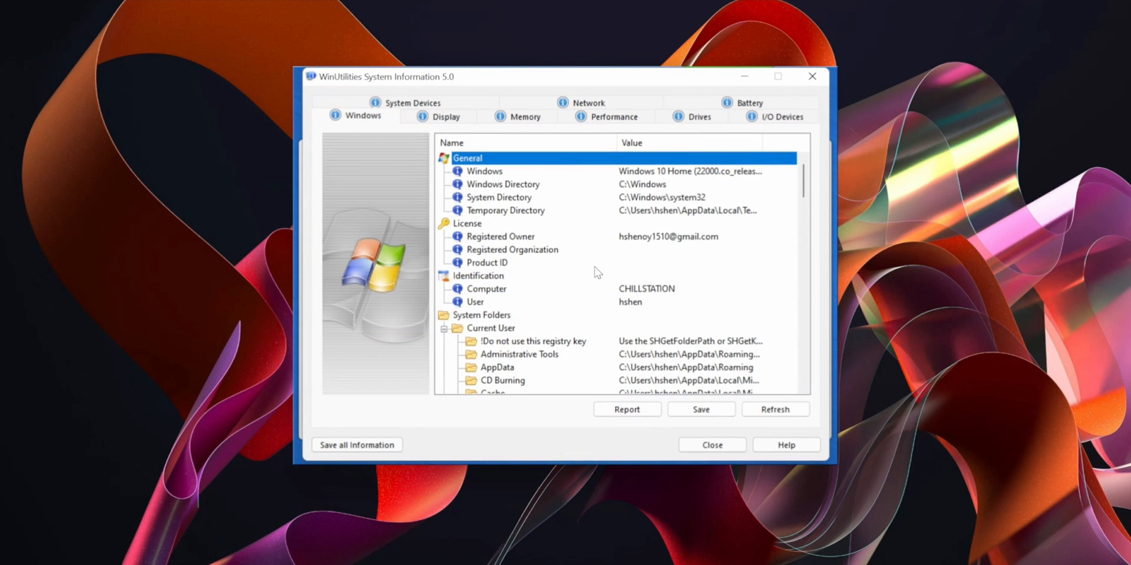
click(612, 116)
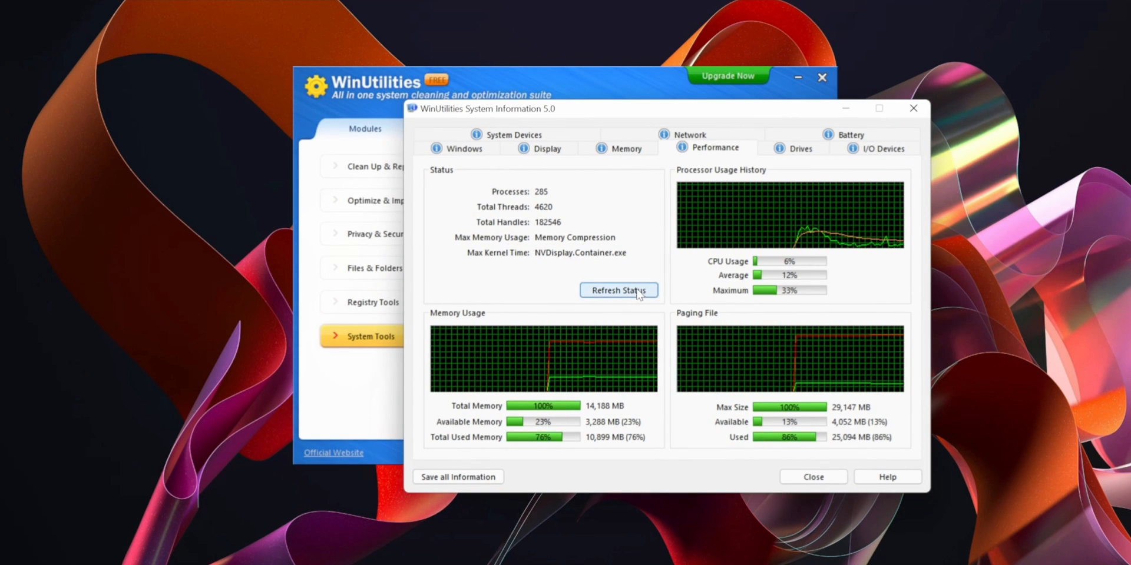
click(617, 290)
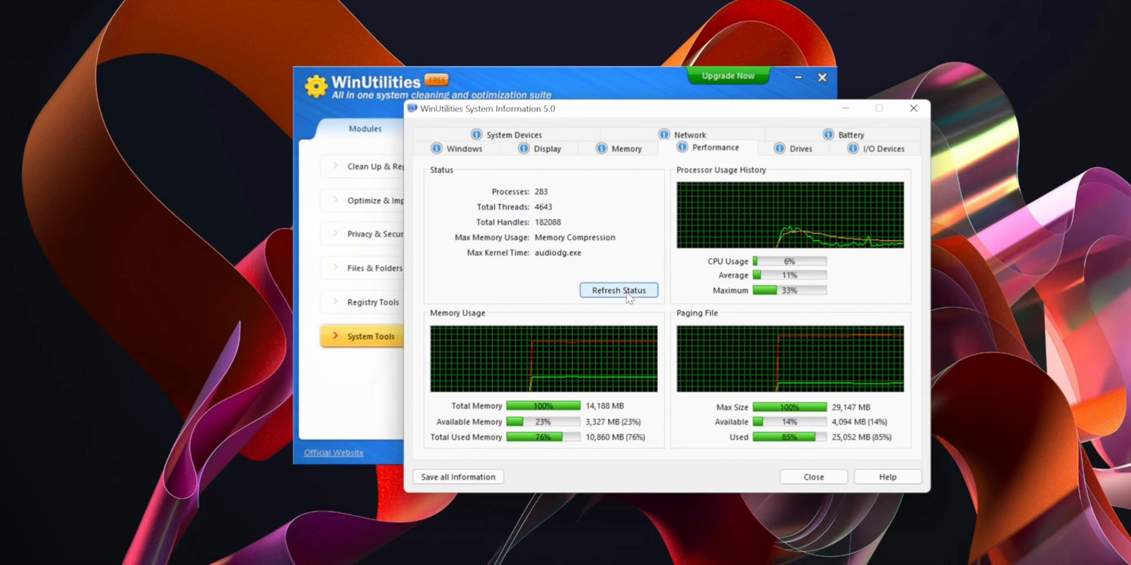
click(617, 289)
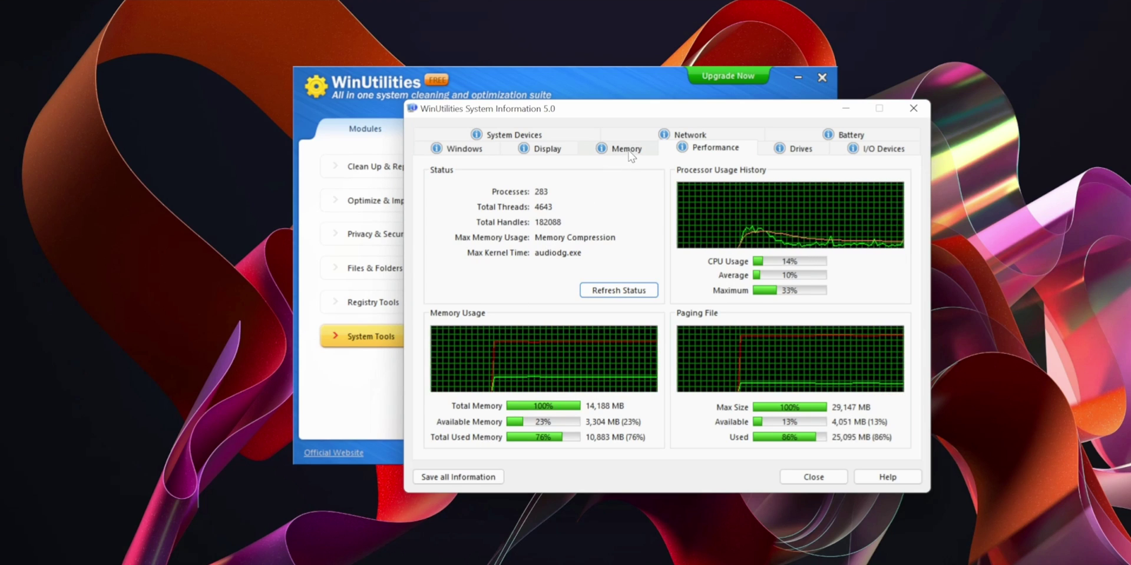
Step: Review the Memory and Display adapter details in System Information
click(626, 149)
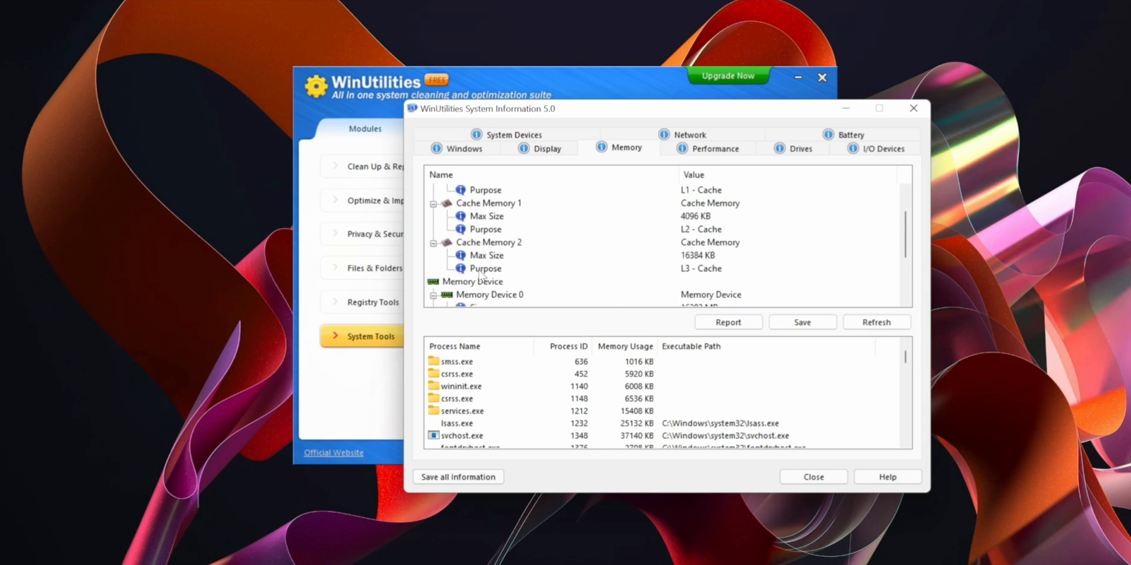
click(548, 148)
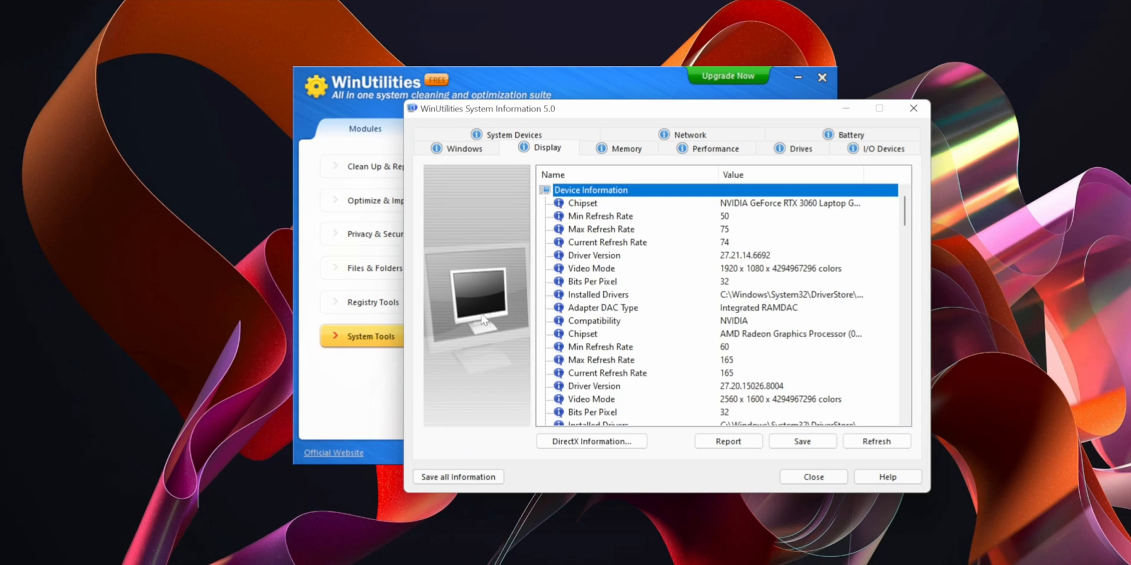
scroll(down, 3)
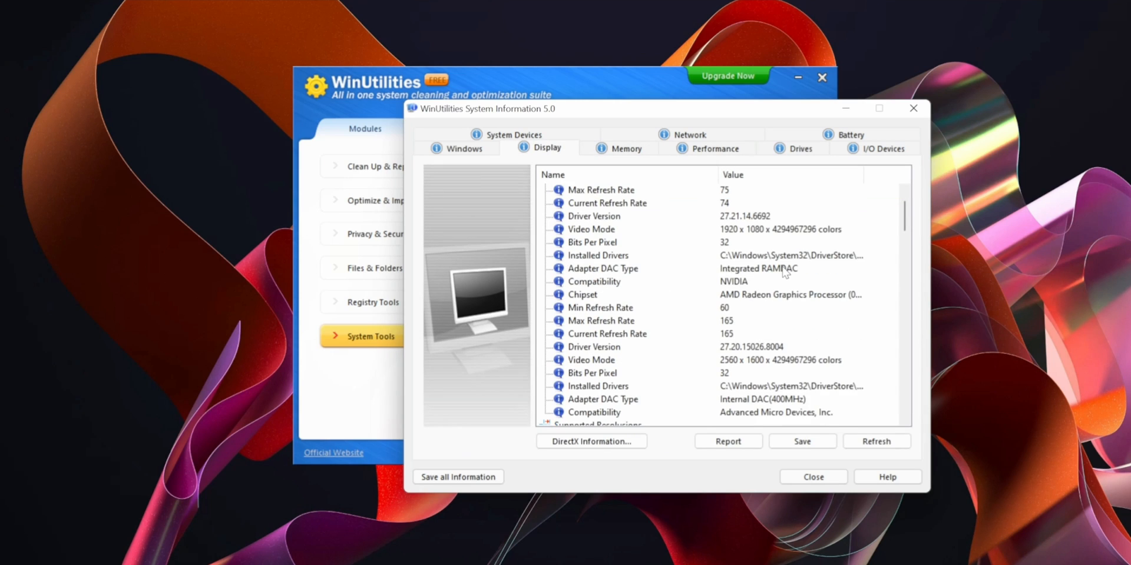
scroll(down, 3)
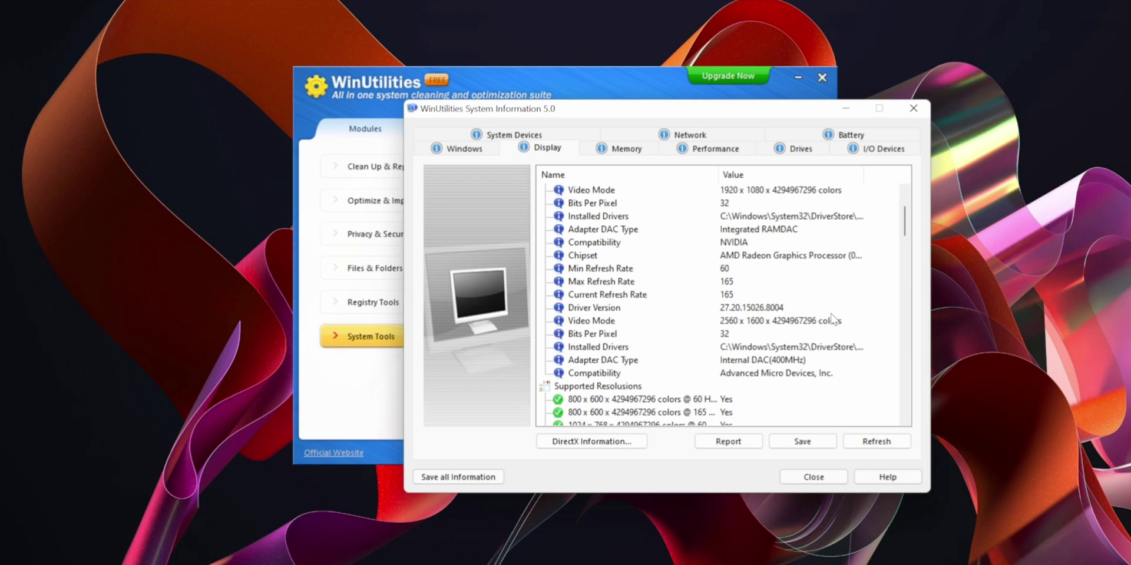
mouse_move(611, 337)
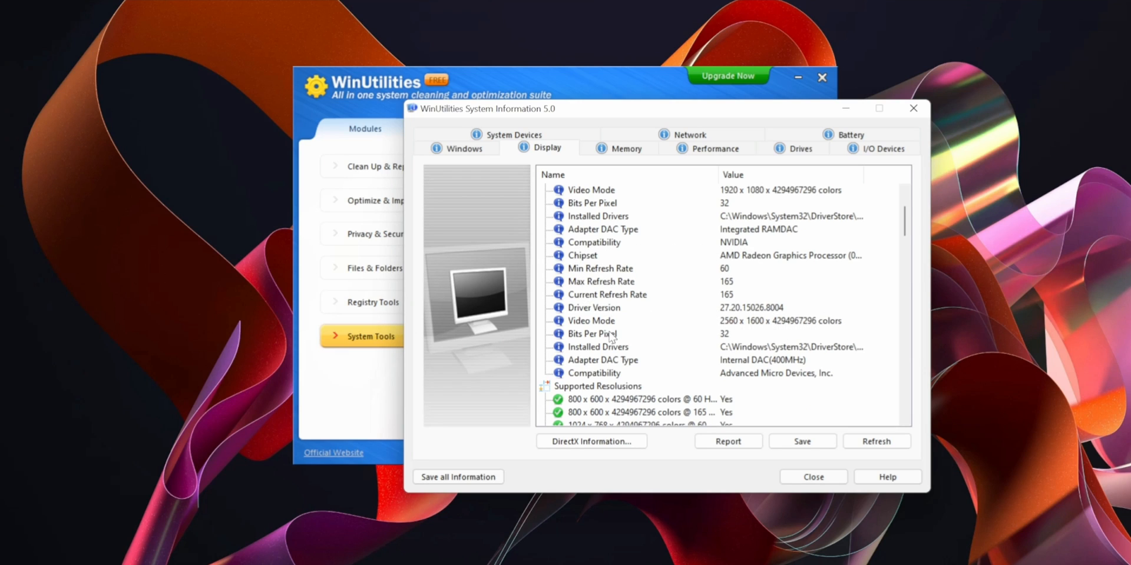
scroll(down, 3)
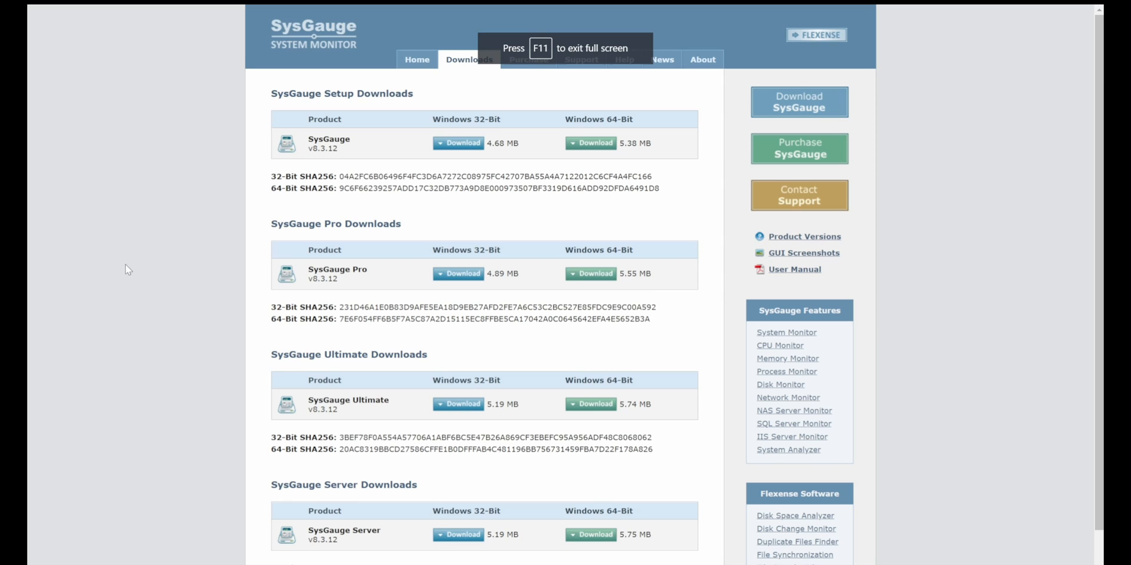
mouse_move(339, 137)
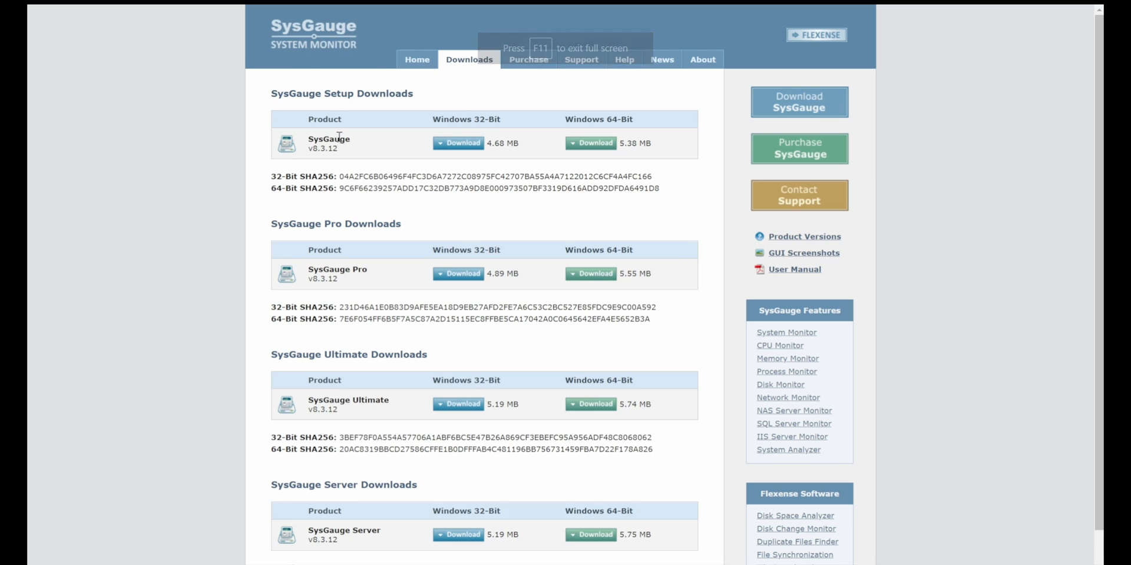
Step: Browse the SysGauge Downloads page listing the Setup, Pro, Ultimate and Server installers
click(458, 143)
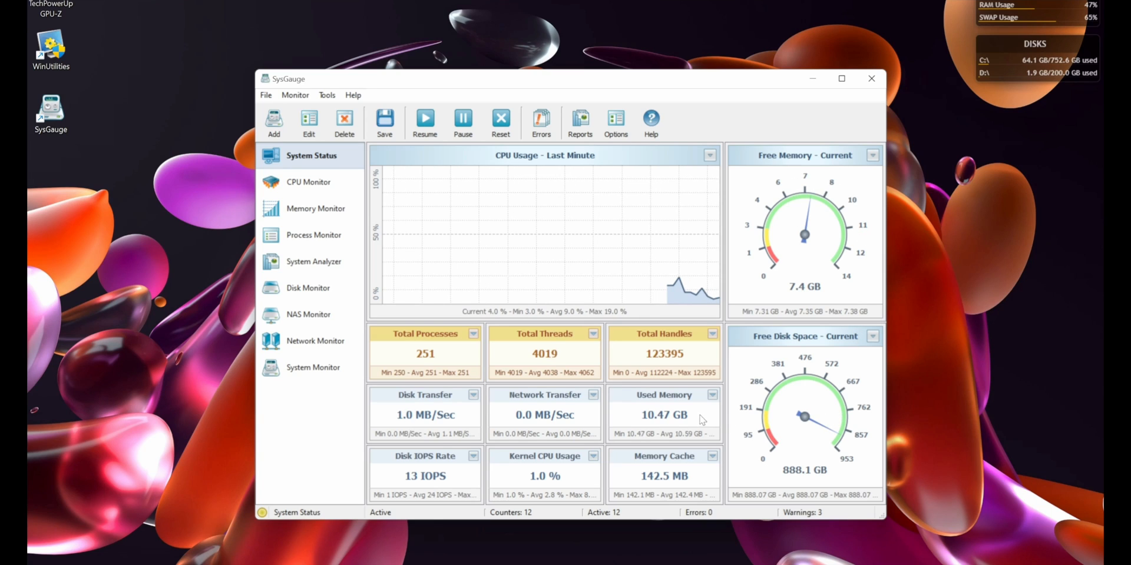
Step: Visit SysGauge's CPU, Memory and Process monitors and run a System Analyzer scan
click(309, 182)
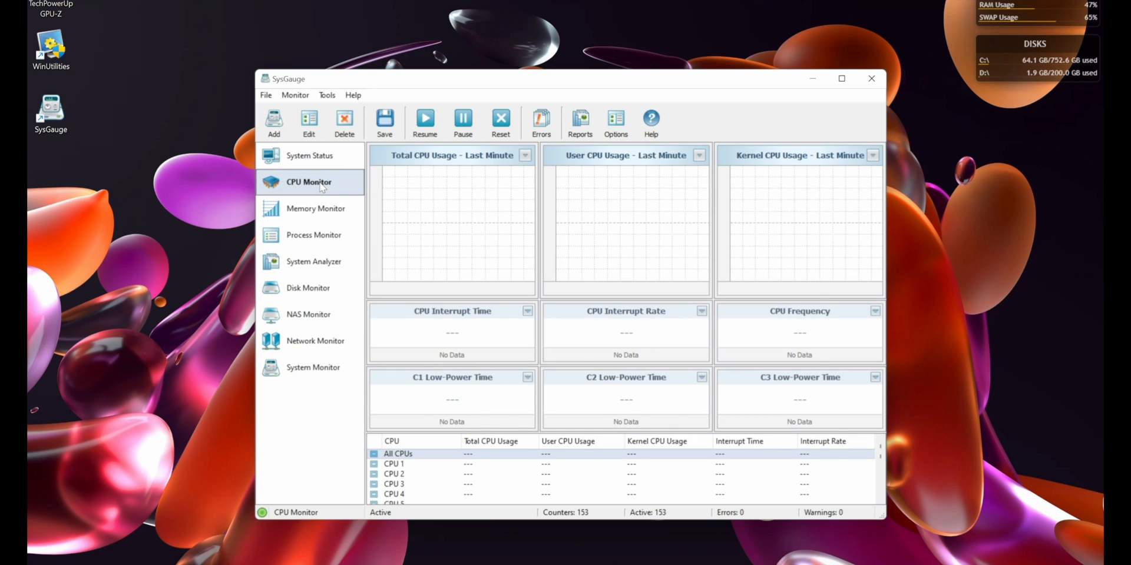
click(316, 209)
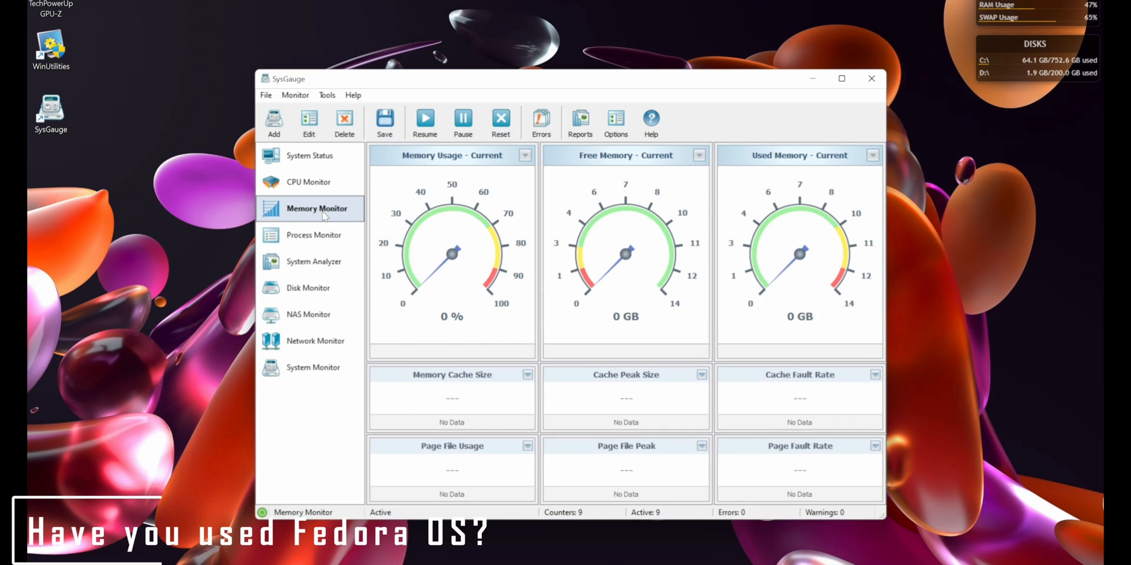
click(311, 236)
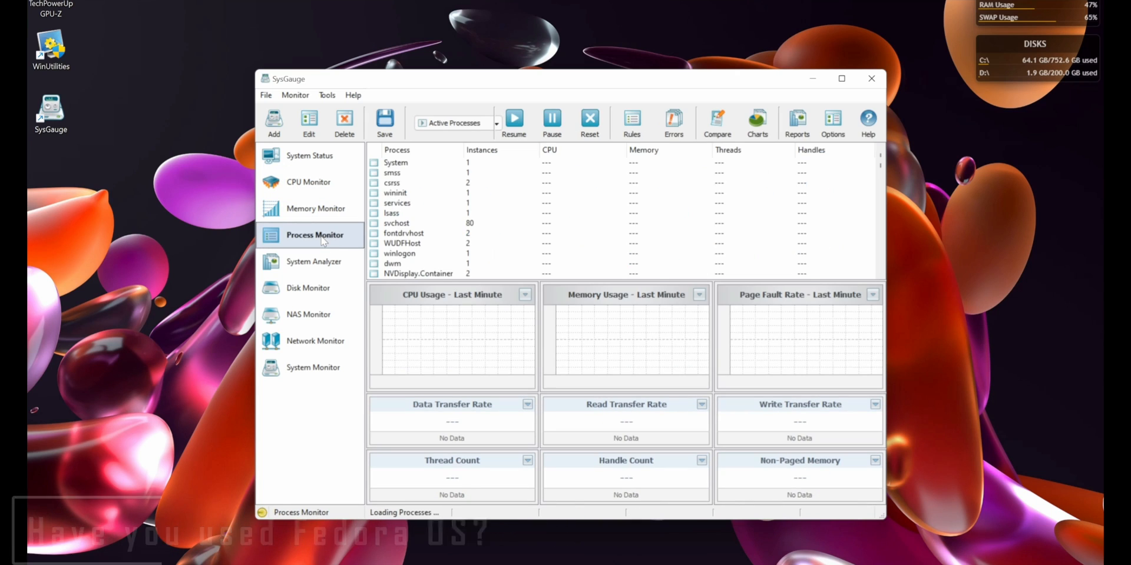
click(316, 262)
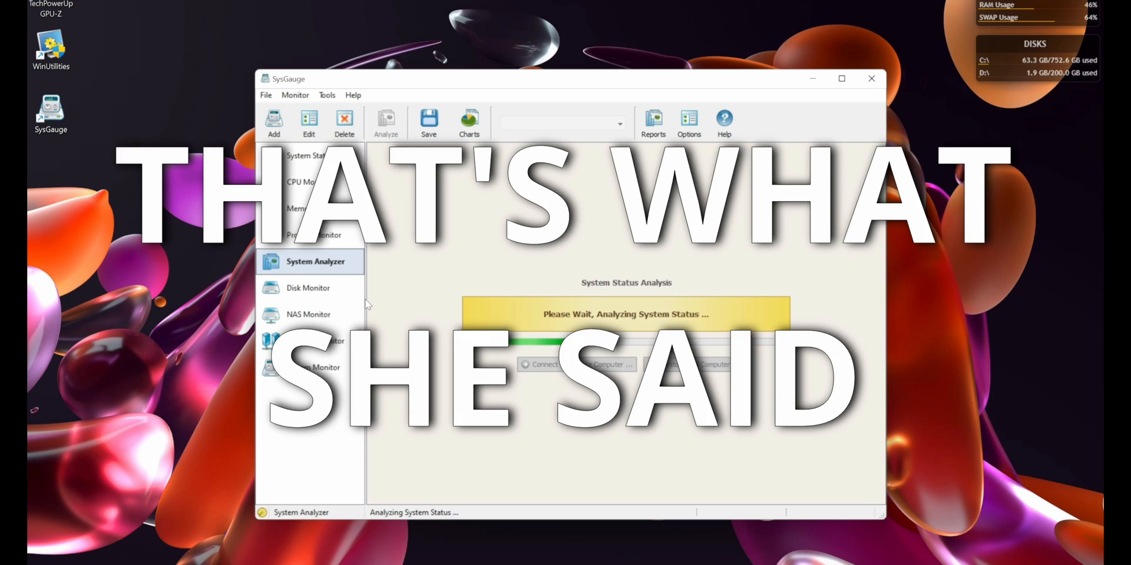
click(871, 79)
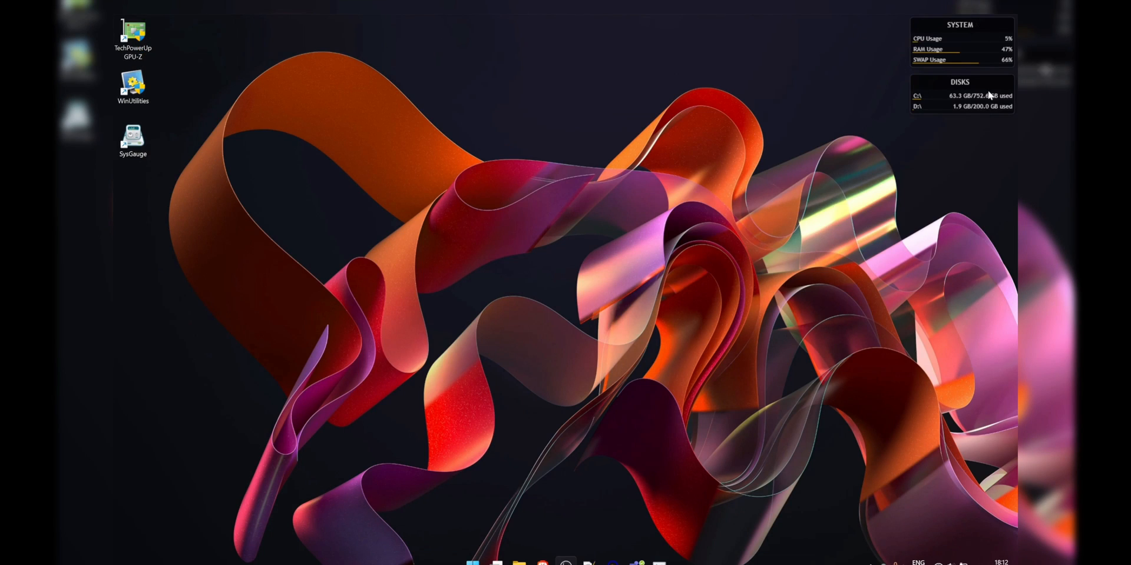
Step: Relaunch Resource Monitor via search 're' and look over the per-core CPU graphs
text(res)
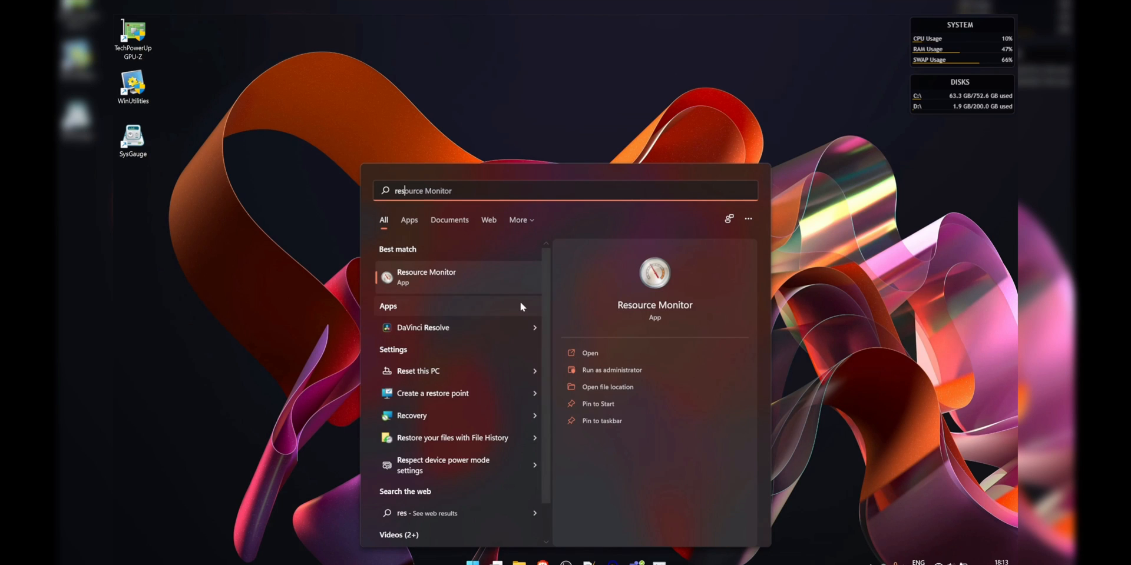
click(589, 352)
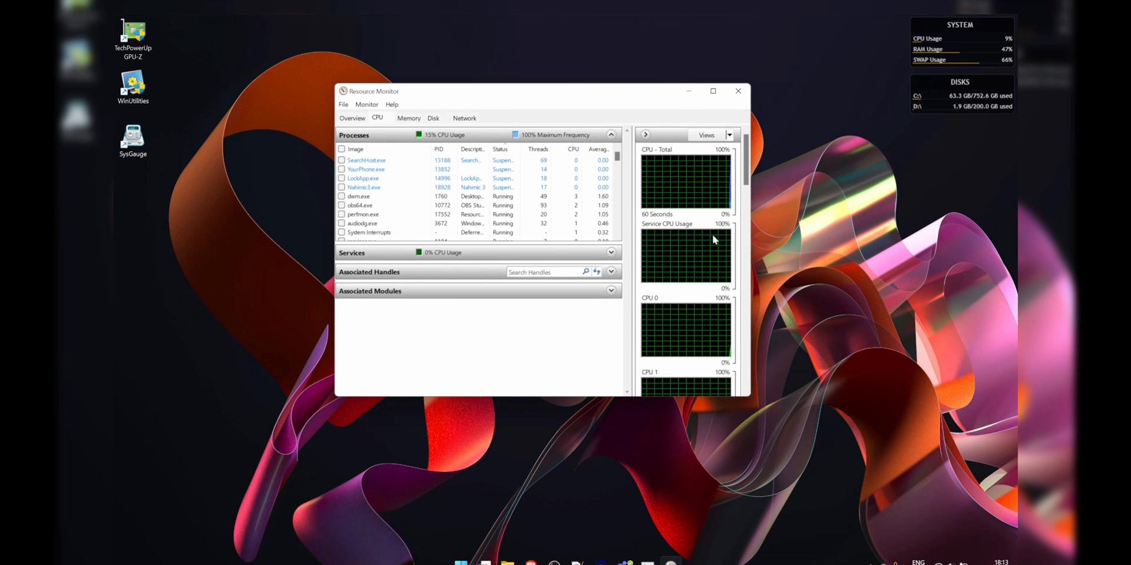
scroll(down, 3)
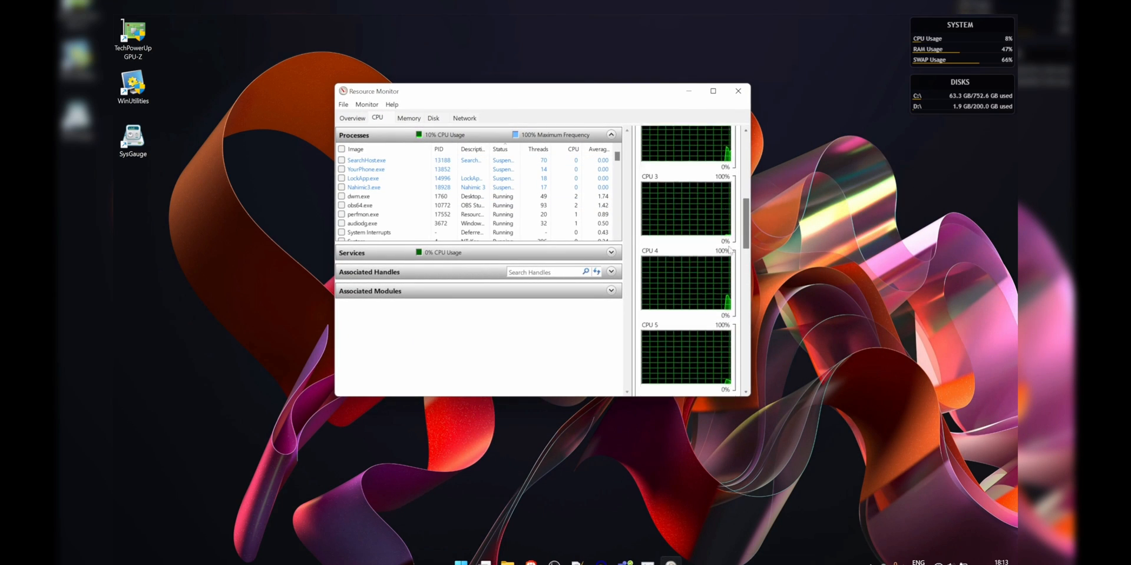